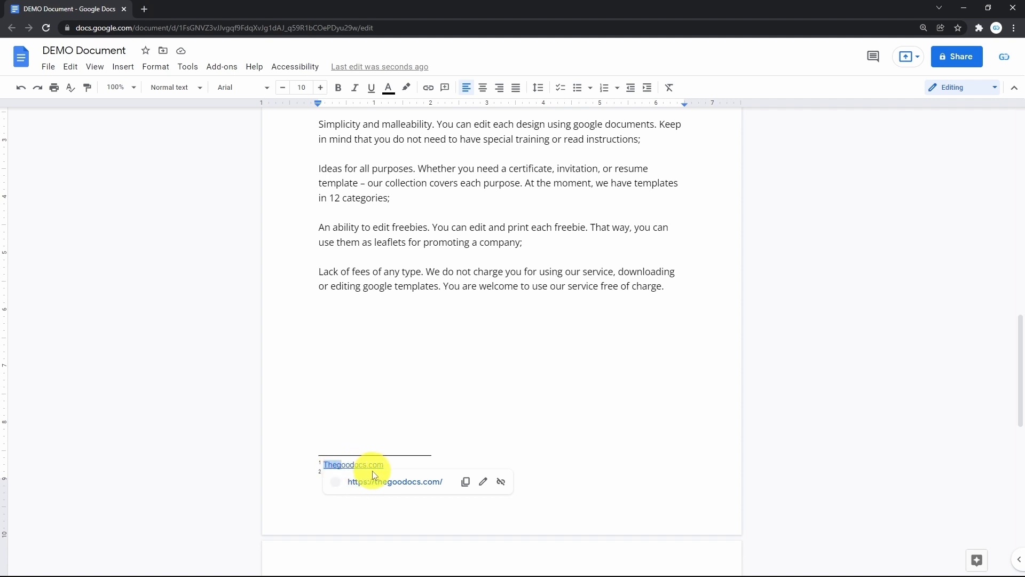
Enter 'Google Docs' as the second footnote's text and review both footnotes at the page bottom.
{"action": "type", "text": "Google Docs"}
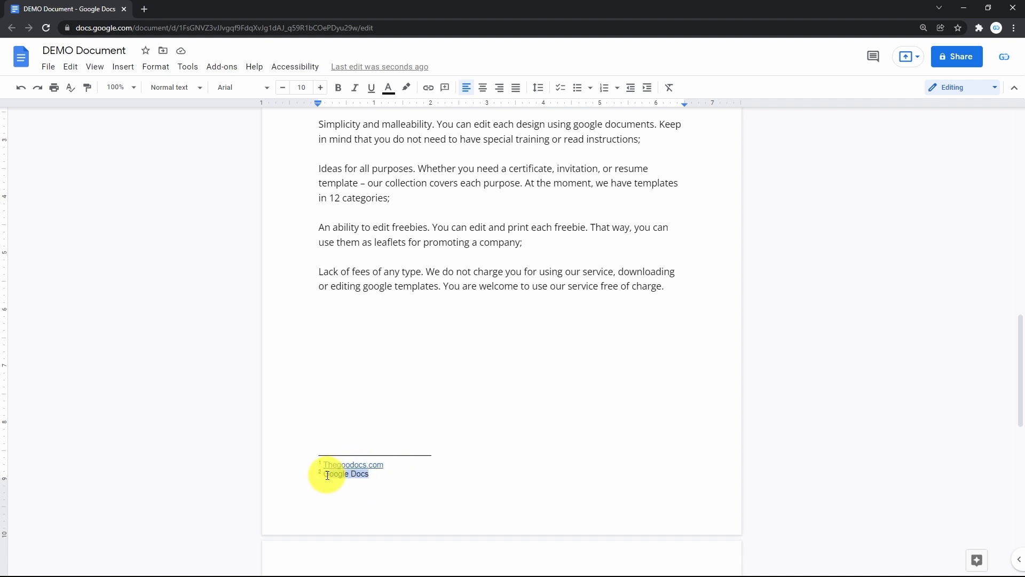
{"action": "left_click", "coordinate": [360, 473]}
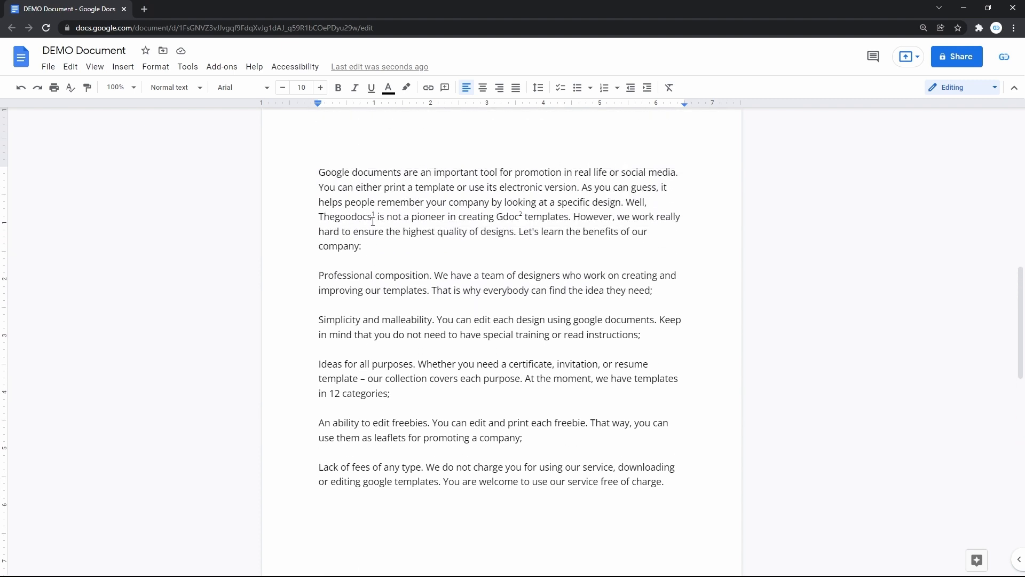
{"action": "scroll", "scroll_direction": "down", "scroll_amount": 3}
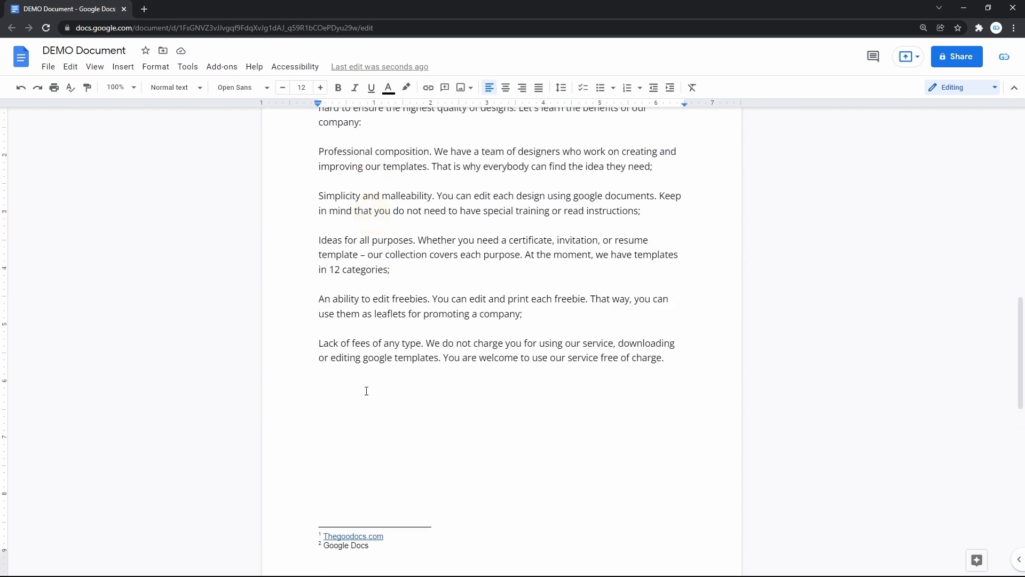
{"action": "scroll", "scroll_direction": "down", "scroll_amount": 3}
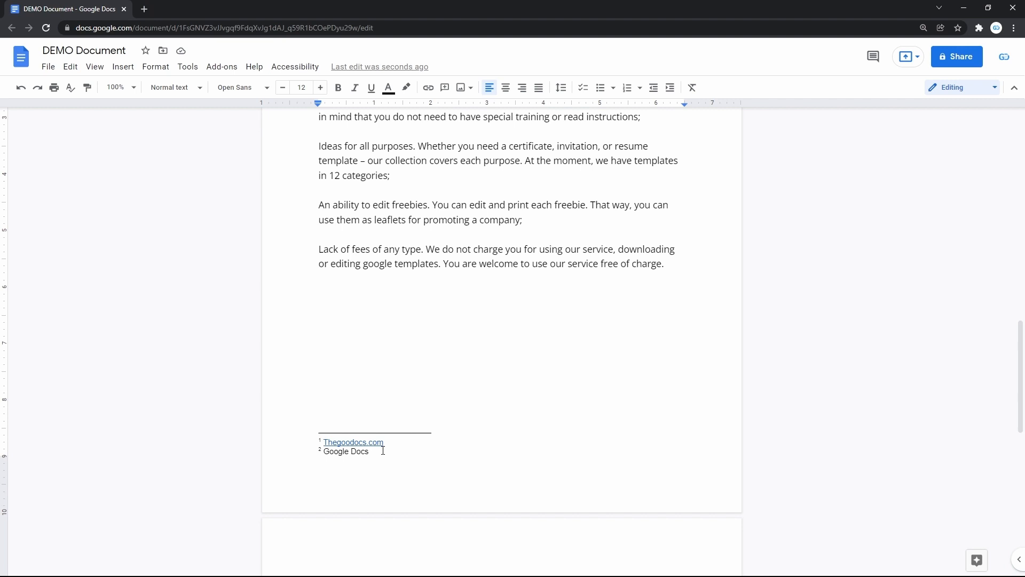
{"action": "left_click", "coordinate": [122, 66]}
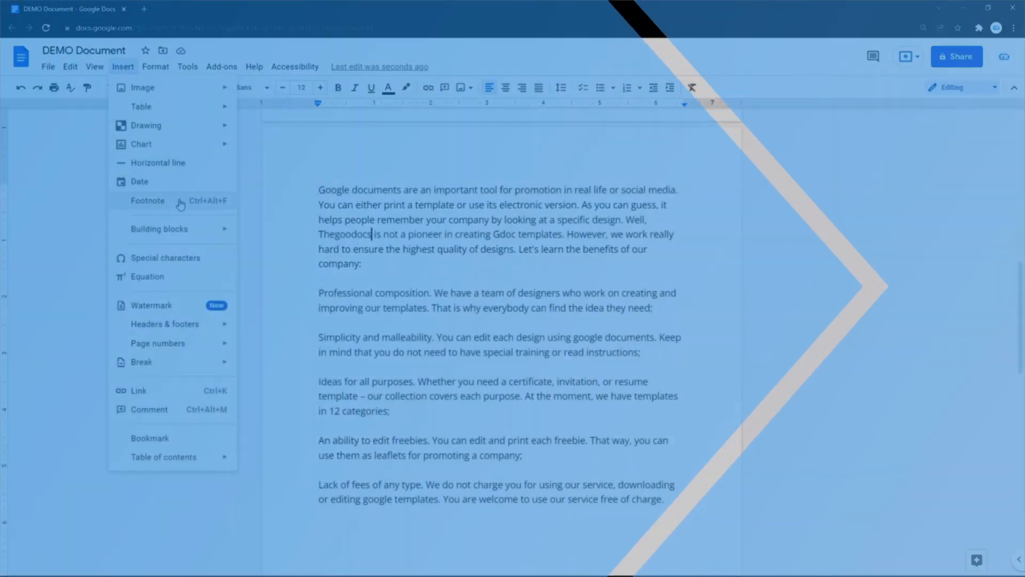
Insert an empty footnote right after the word 'Thegoodocs' in the opening paragraph.
{"action": "left_click", "coordinate": [147, 199]}
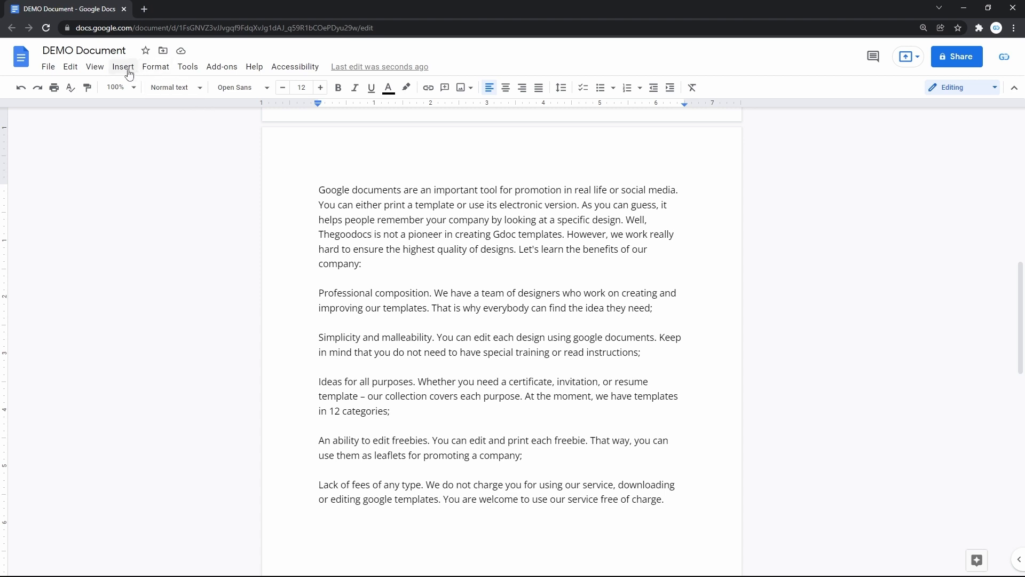
{"action": "left_click", "coordinate": [123, 66]}
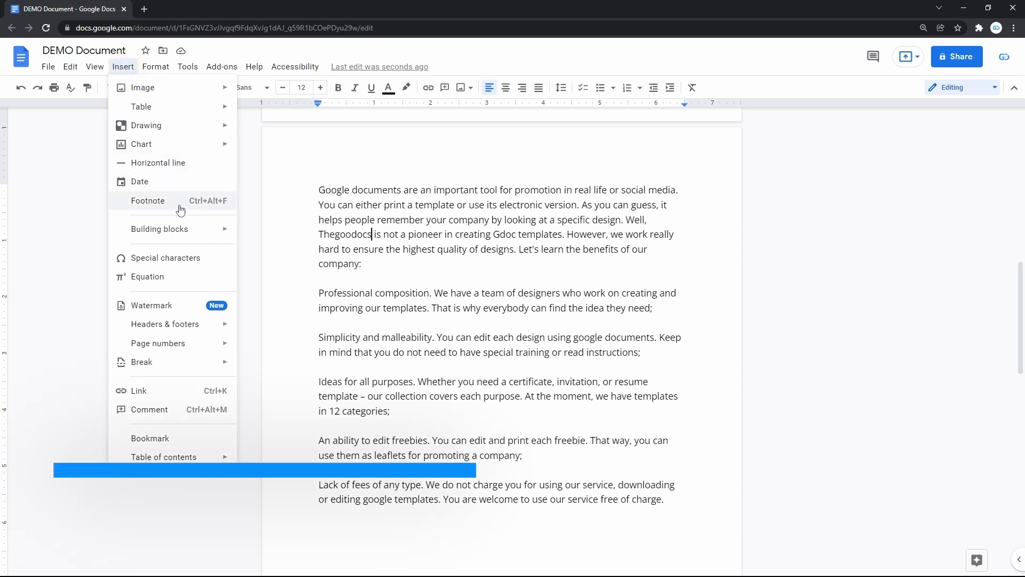
{"action": "key", "text": "ctrl+alt+f"}
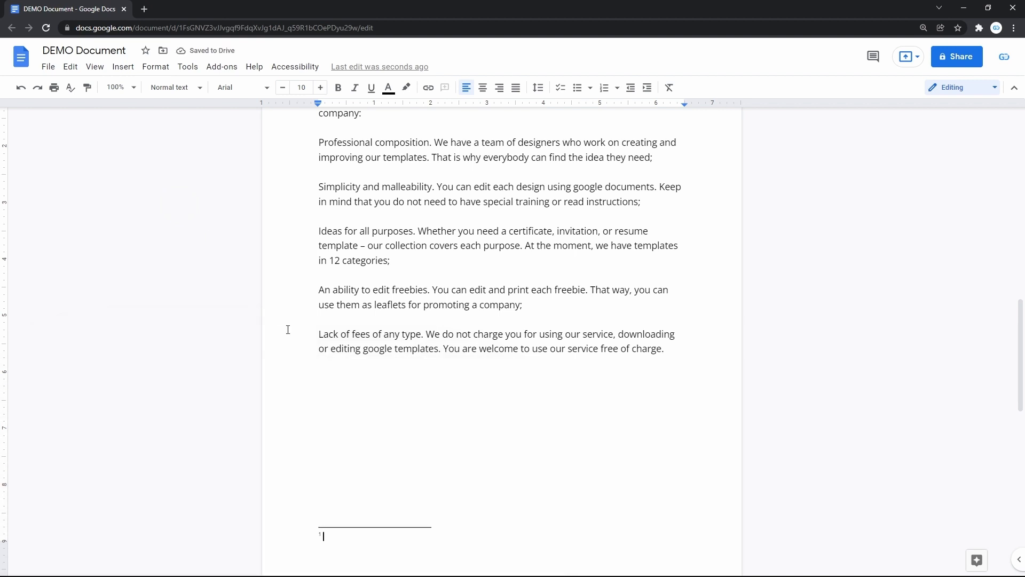
{"action": "scroll", "scroll_direction": "down", "scroll_amount": 3}
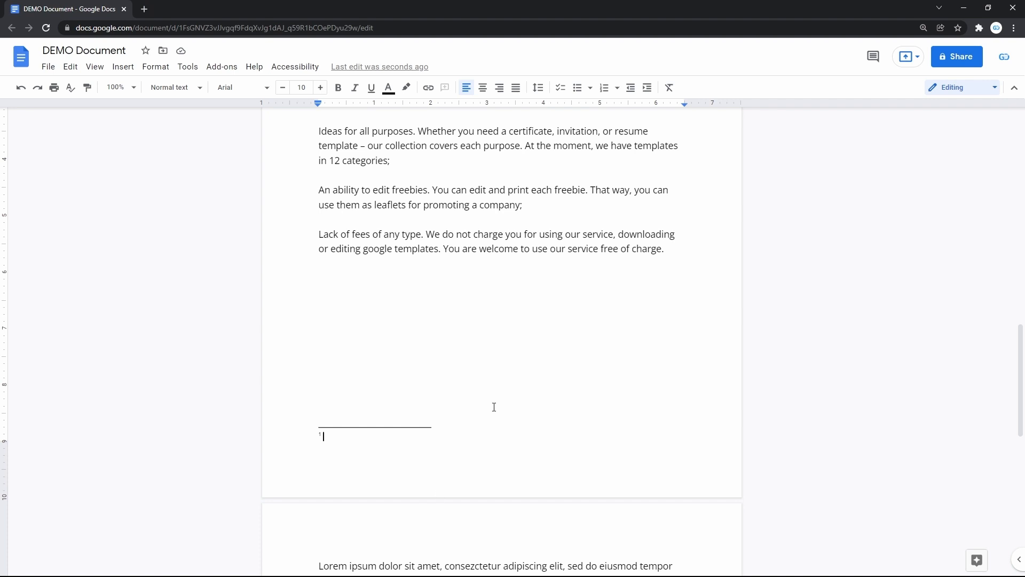
{"action": "type", "text": "https://thegoodocs.com/"}
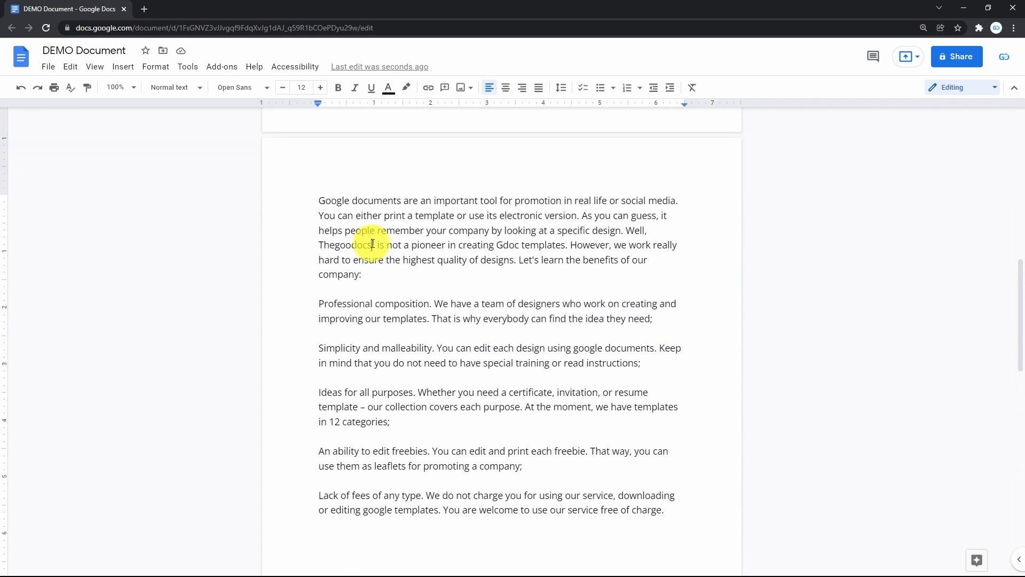
{"action": "left_click", "coordinate": [372, 245]}
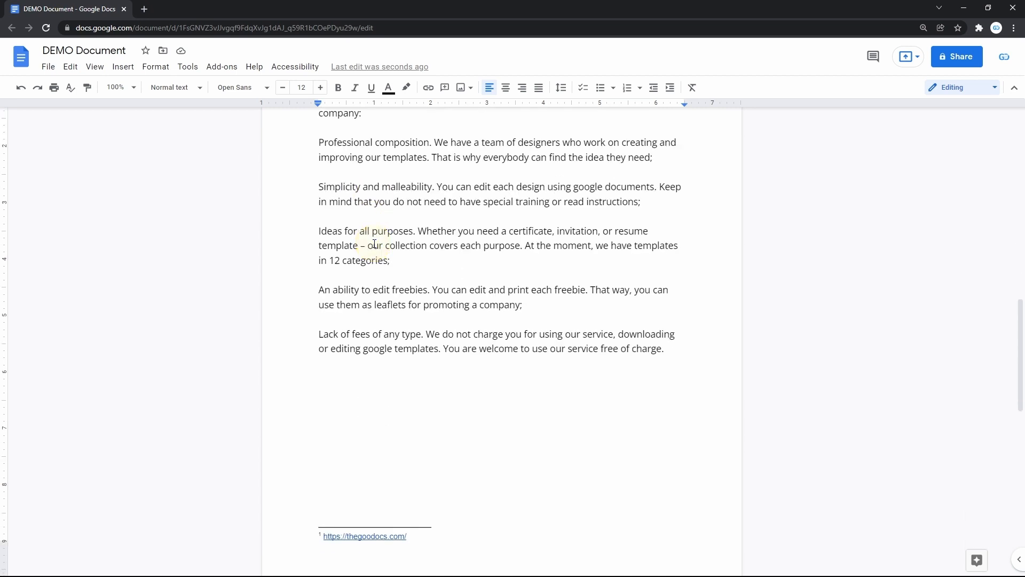
{"action": "scroll", "scroll_direction": "down", "scroll_amount": 3}
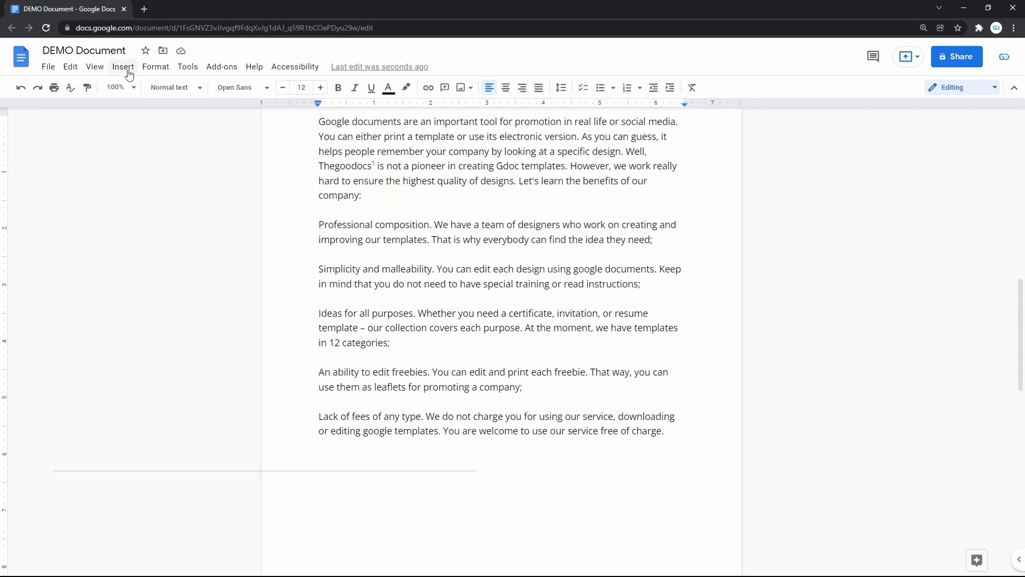
Insert a footnote after 'company:' reading 'Google Document'.
{"action": "key", "text": "ctrl+alt+f"}
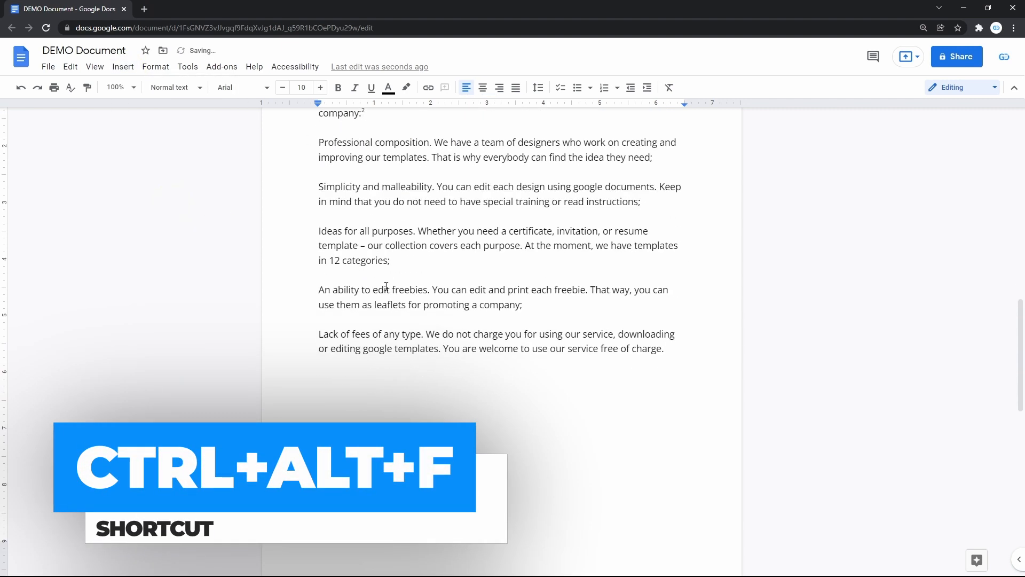
{"action": "key", "text": "ctrl+alt+f"}
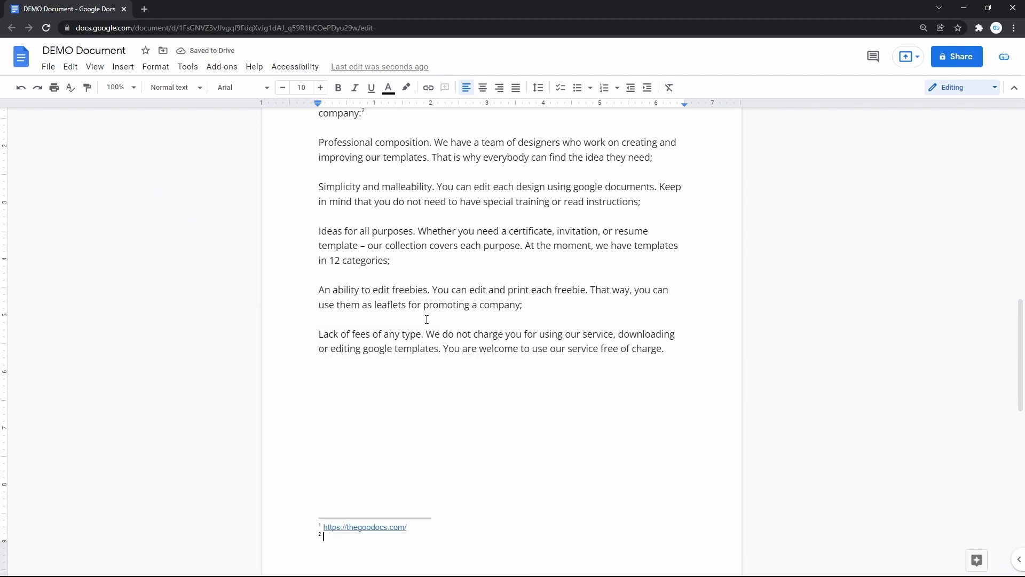
{"action": "type", "text": "Google Docu"}
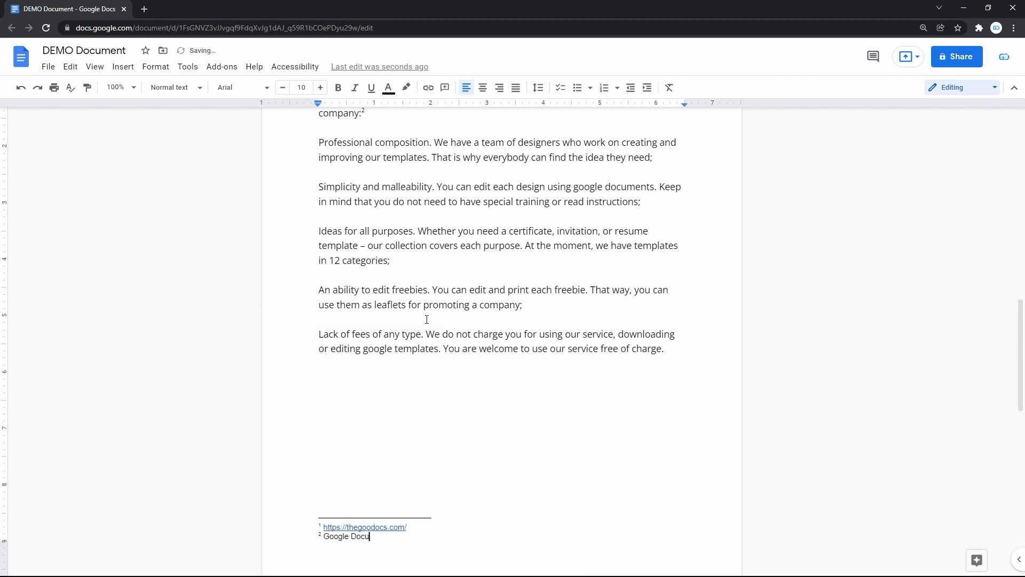
{"action": "type", "text": "ment"}
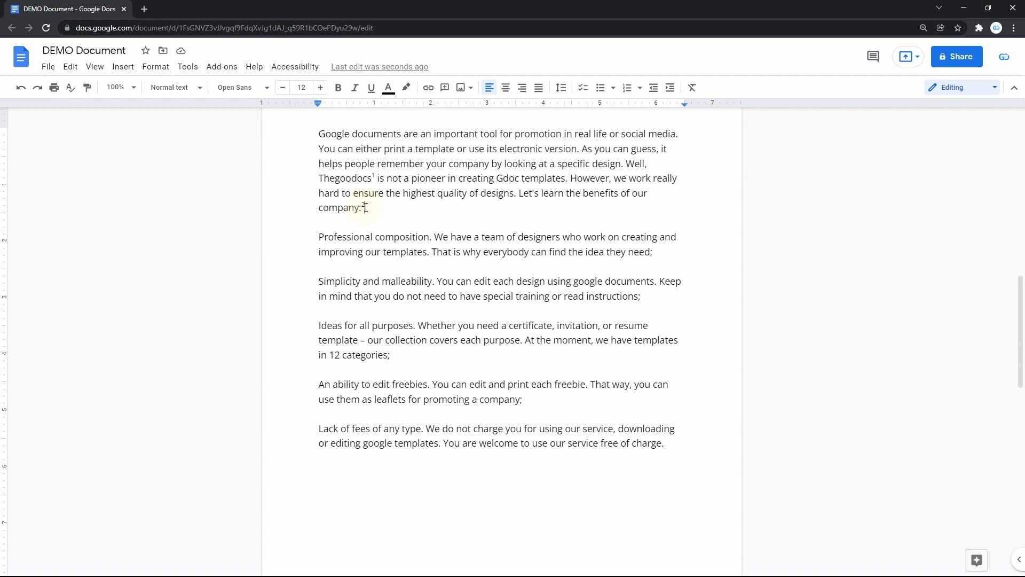
Insert a third footnote after 'dolore' on the next page reading 'Google Document'.
{"action": "scroll", "scroll_direction": "down", "scroll_amount": 3}
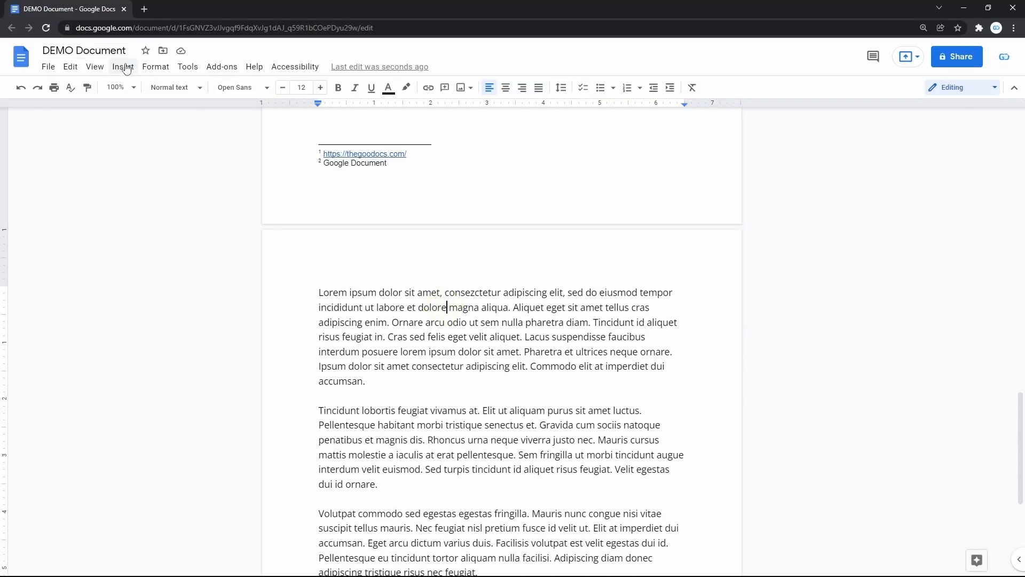
{"action": "scroll", "scroll_direction": "down", "scroll_amount": 3}
{"action": "type", "text": "G"}
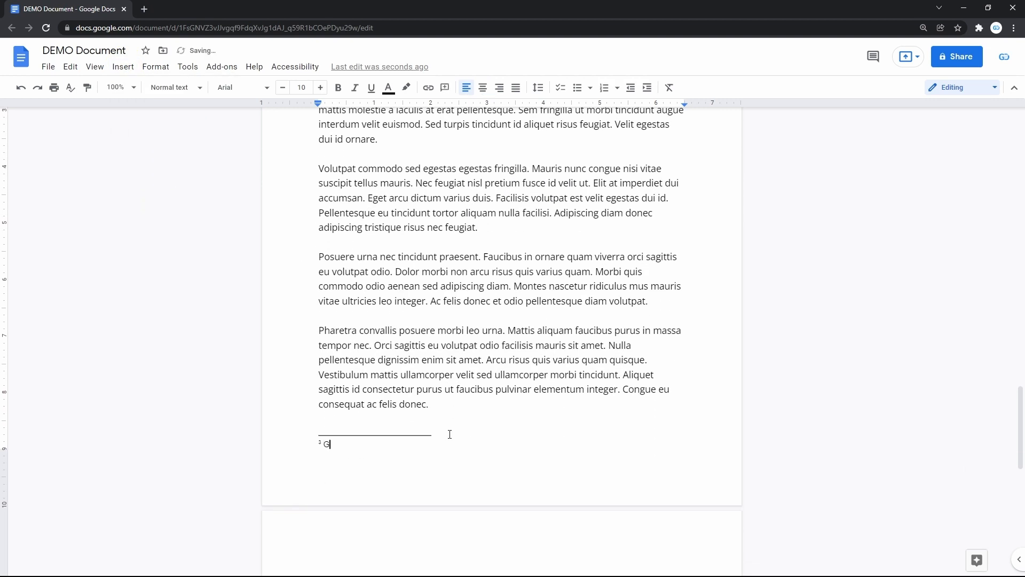
{"action": "type", "text": "oogle Doc"}
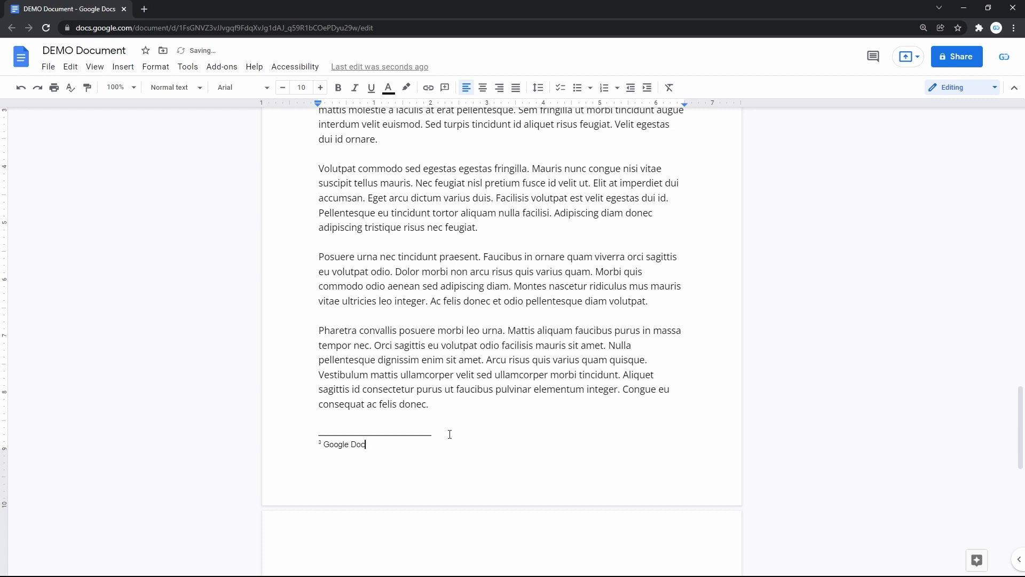
{"action": "type", "text": "ument"}
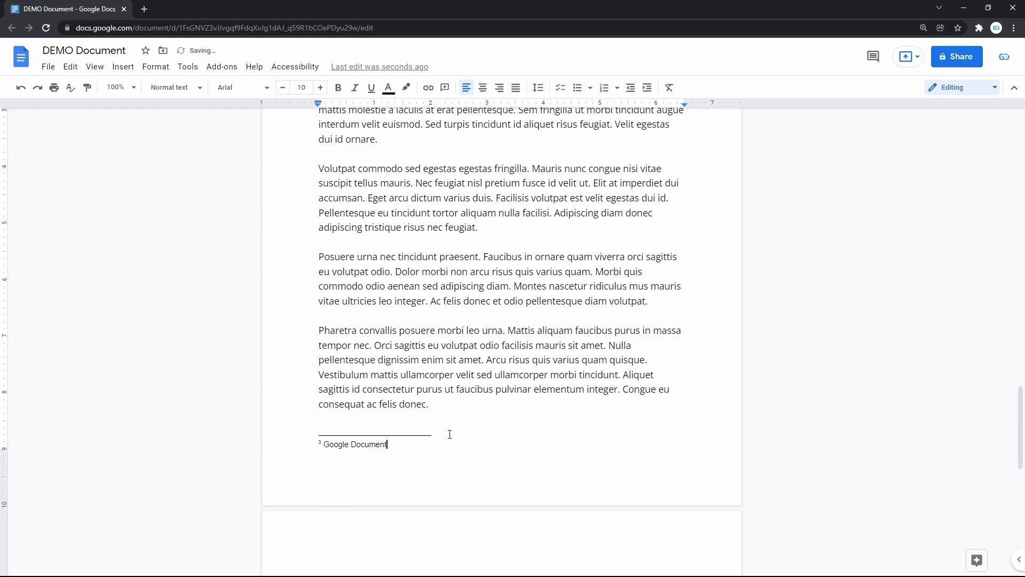